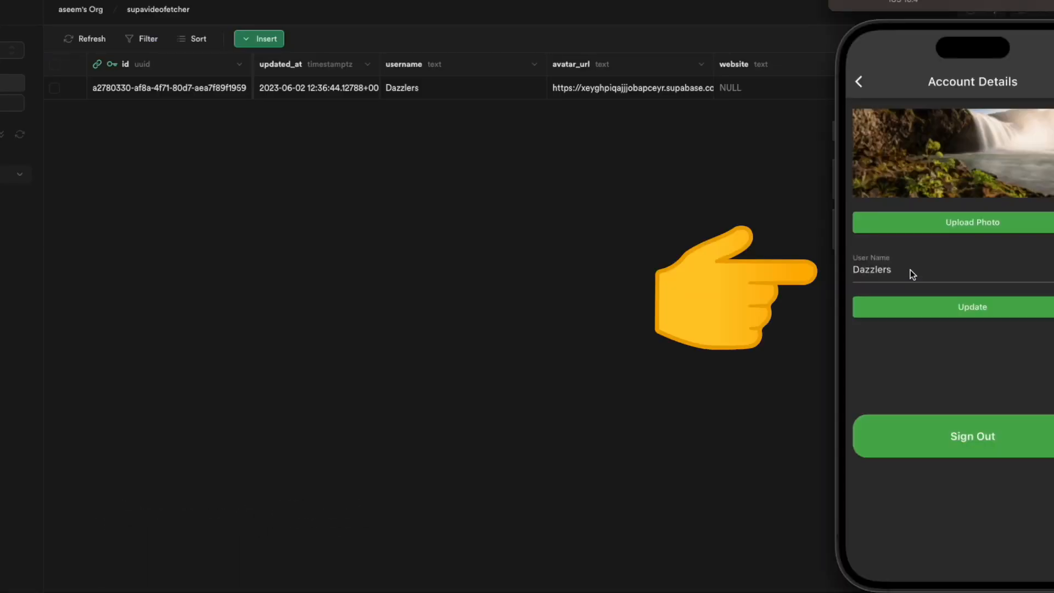
Upload the Dazzlers logo as the Account Details profile photo, replacing the waterfall image.
{"action": "left_click", "coordinate": [908, 269]}
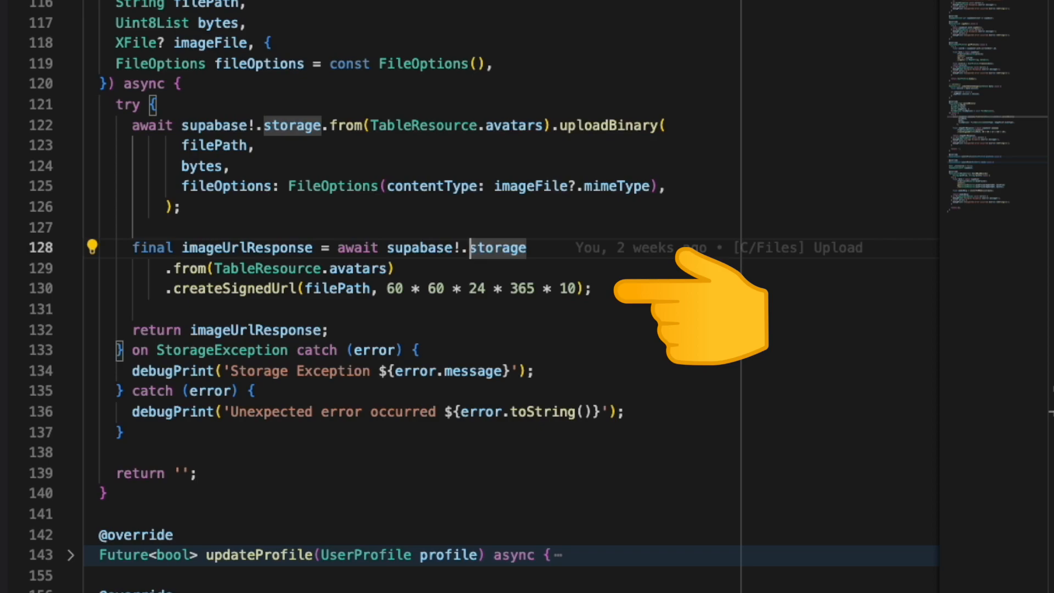
{"action": "mouse_move", "coordinate": [256, 288]}
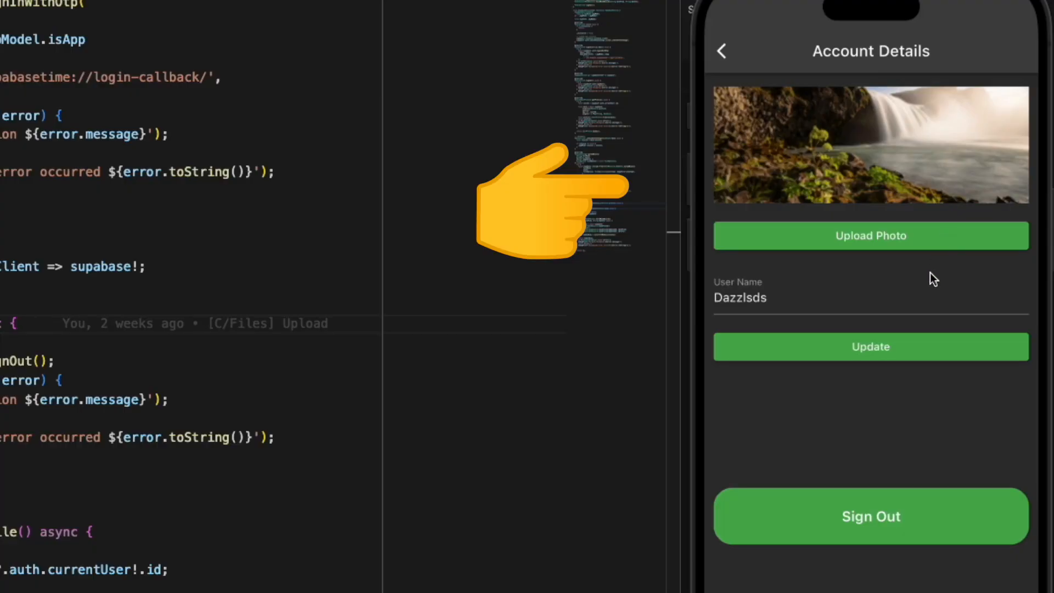
{"action": "left_click", "coordinate": [871, 235]}
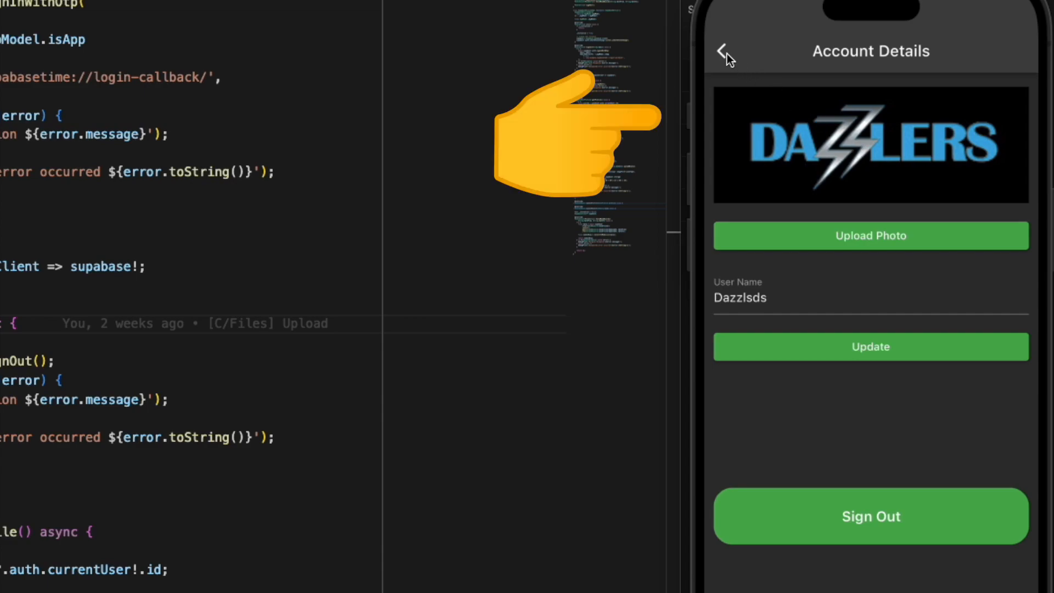
{"action": "left_click", "coordinate": [722, 50]}
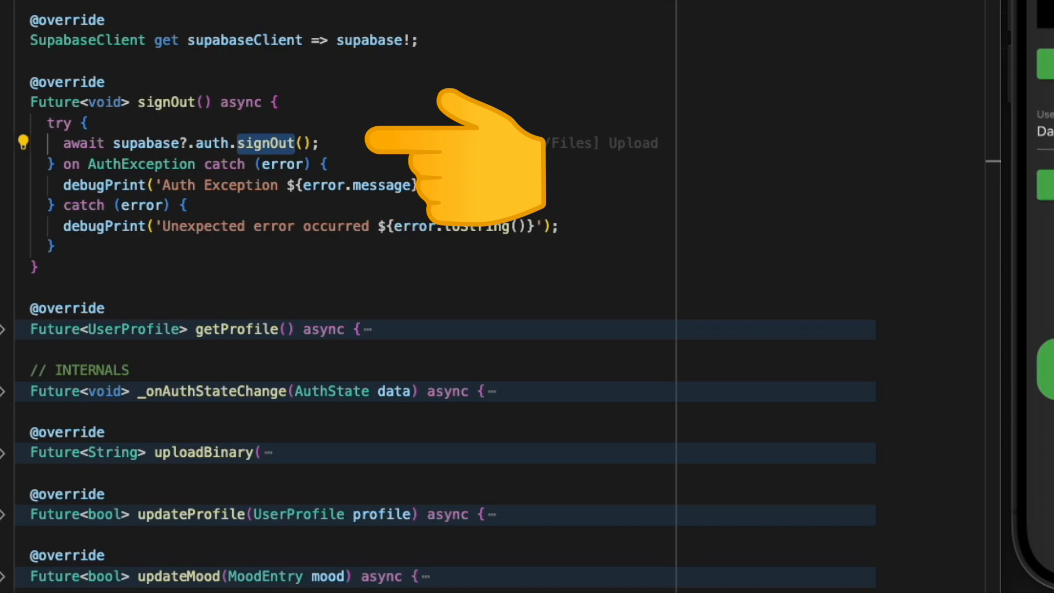
{"action": "mouse_move", "coordinate": [919, 66]}
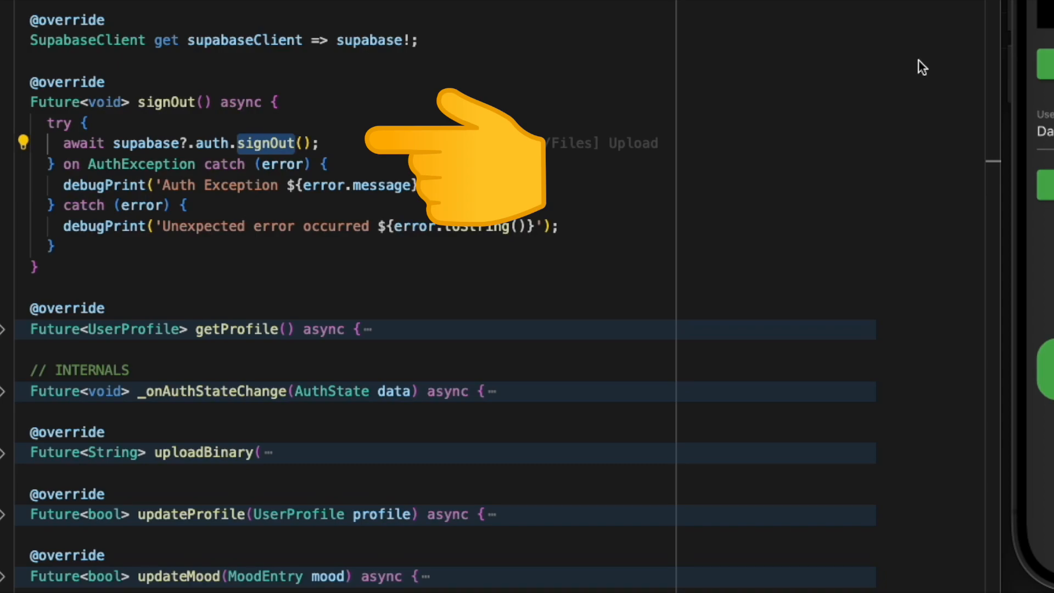
{"action": "mouse_move", "coordinate": [276, 144]}
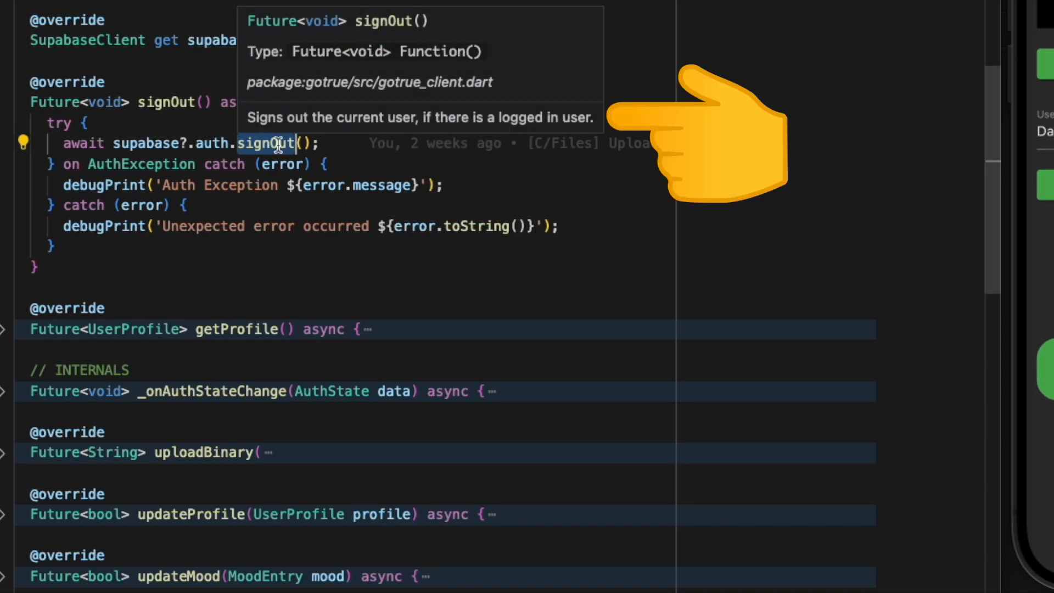